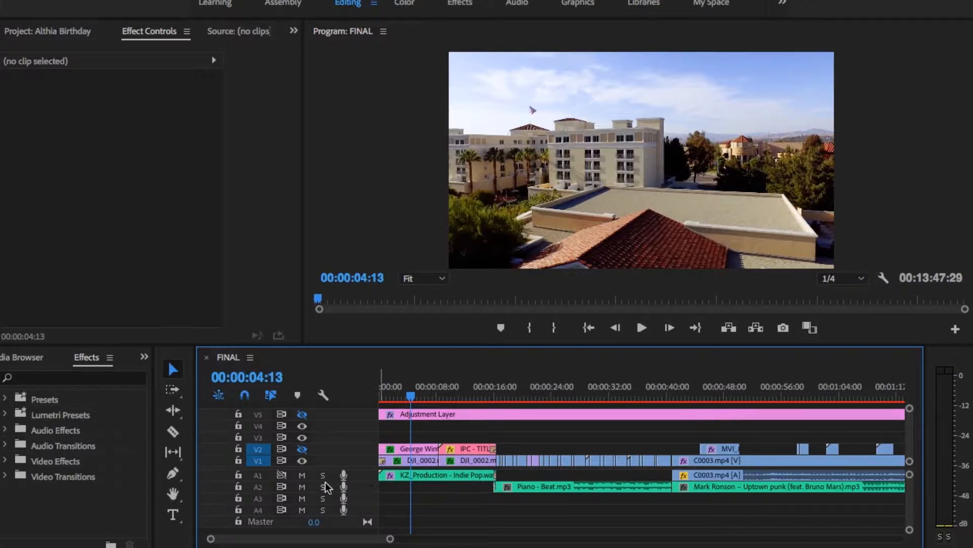
mouse_move(323, 476)
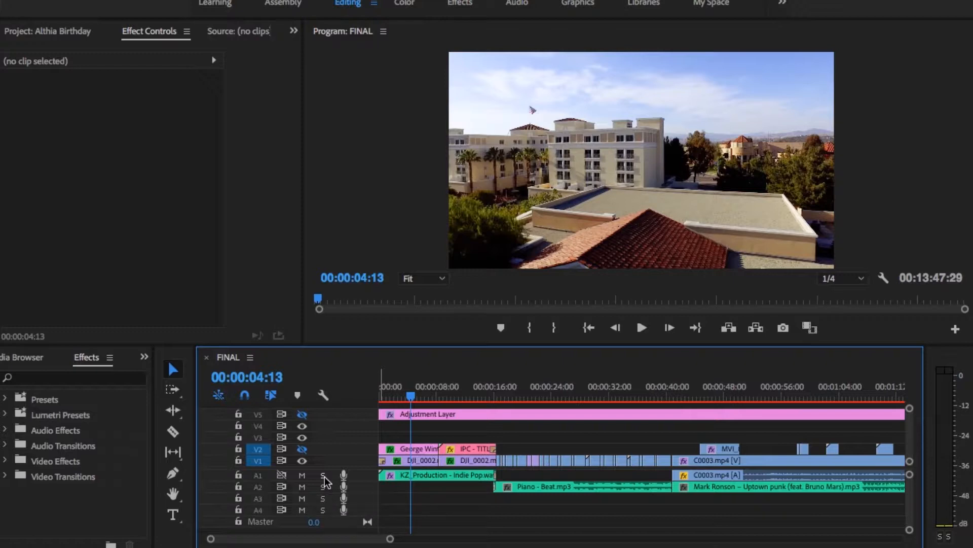
mouse_move(322, 477)
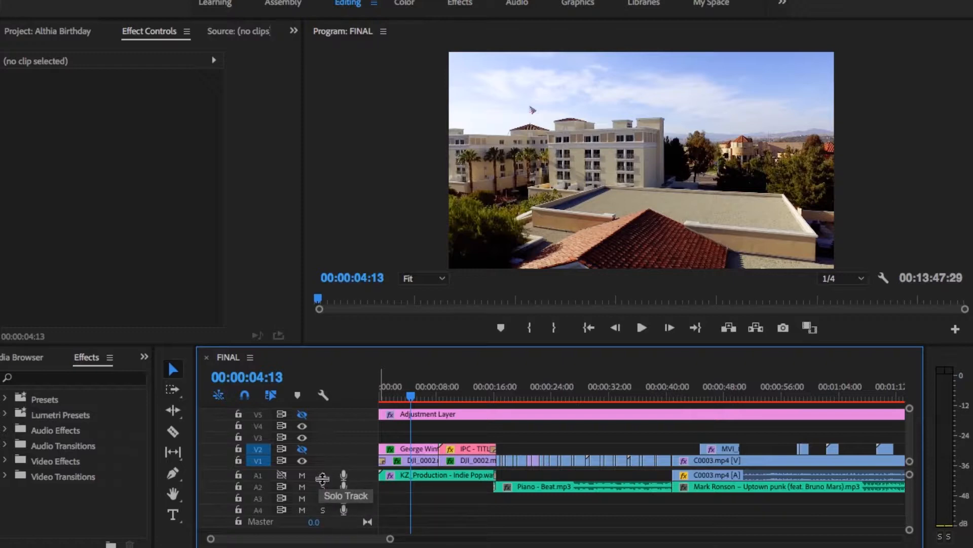
- Toggle the Solo buttons on audio tracks A1–A4 on and back off
click(322, 476)
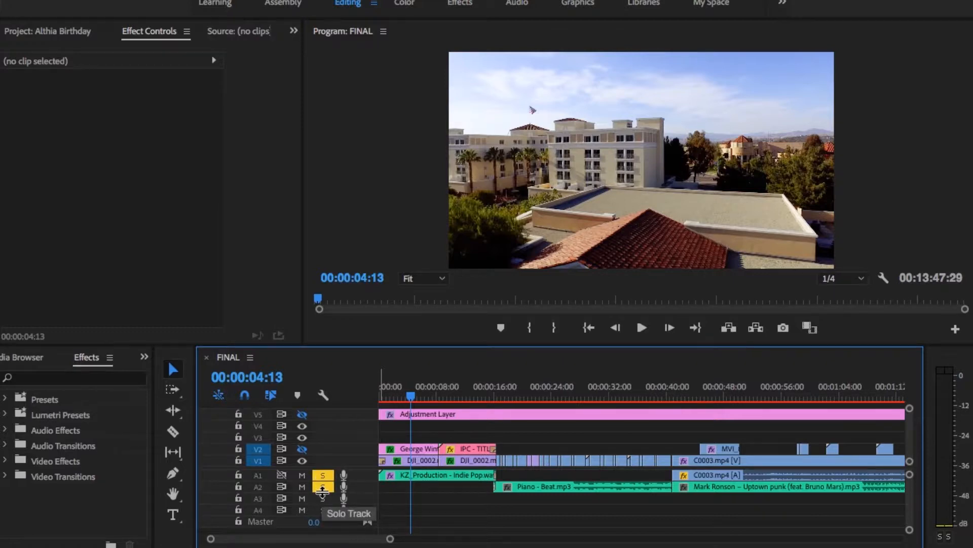
click(322, 486)
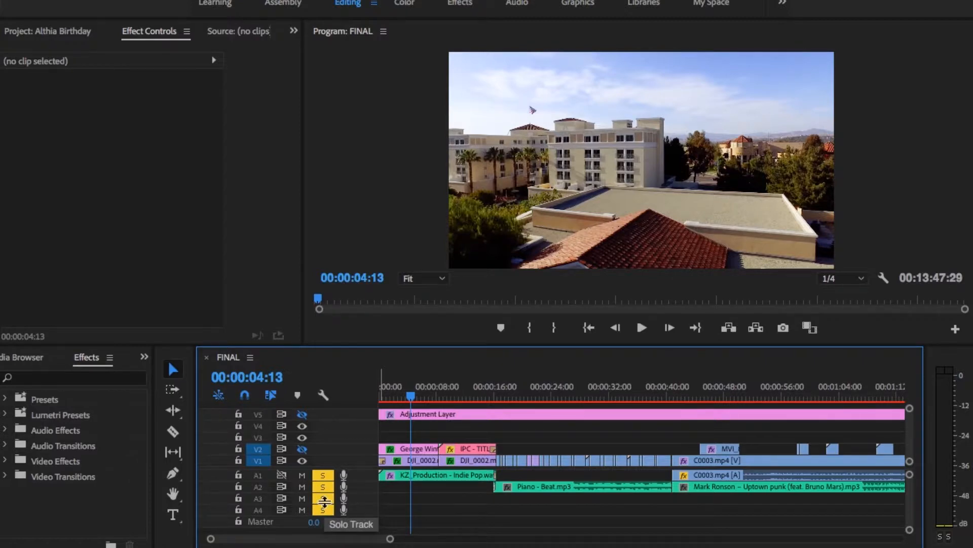
click(322, 498)
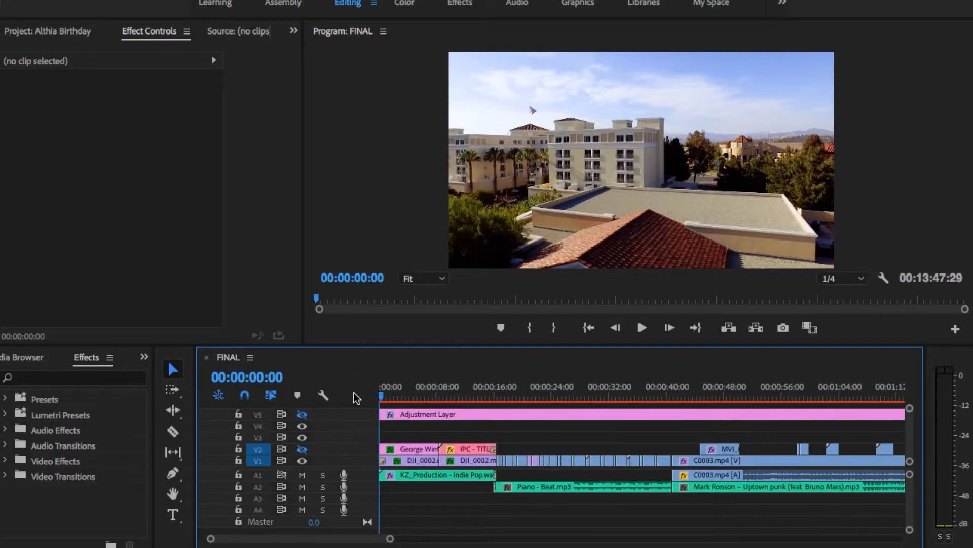
- Play the FINAL sequence from the start to confirm audio is back
click(641, 328)
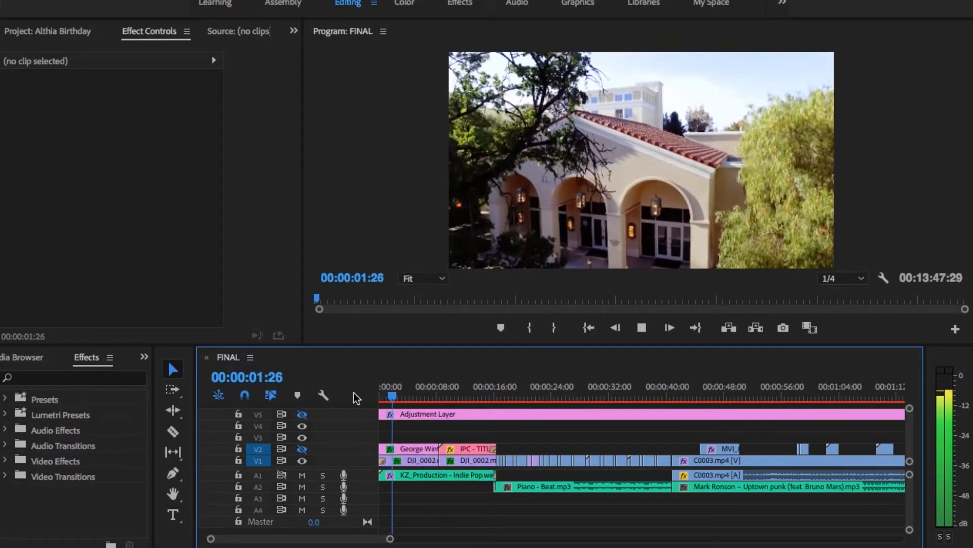